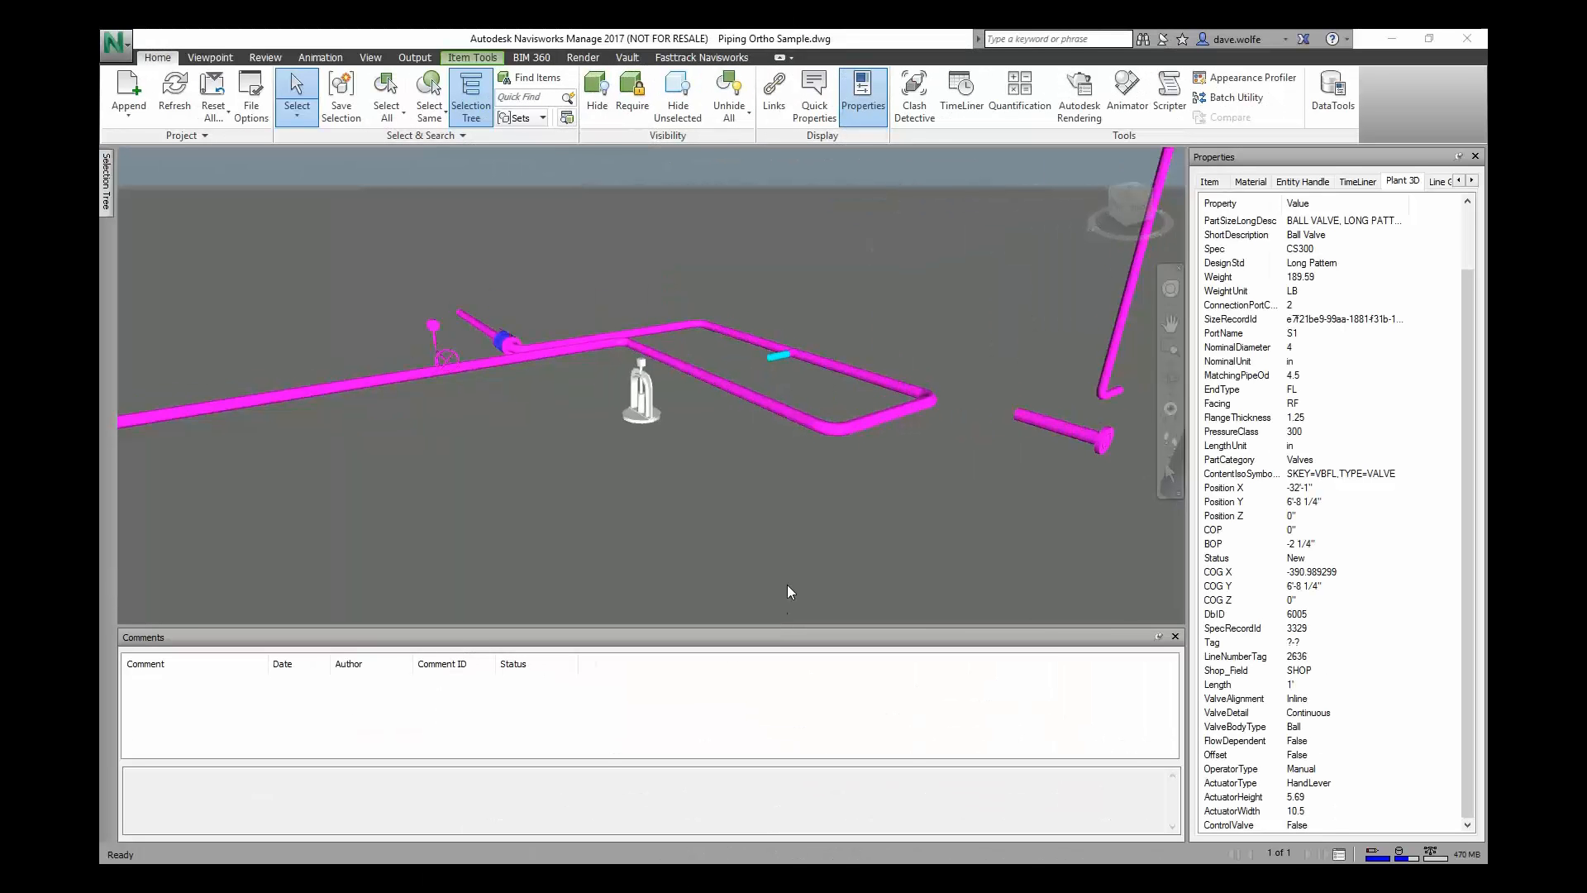
Open the AutoCAD Plant 3D Property Plugin from the Fasttrack tab's Embed Plant Data command.
left_click(699, 57)
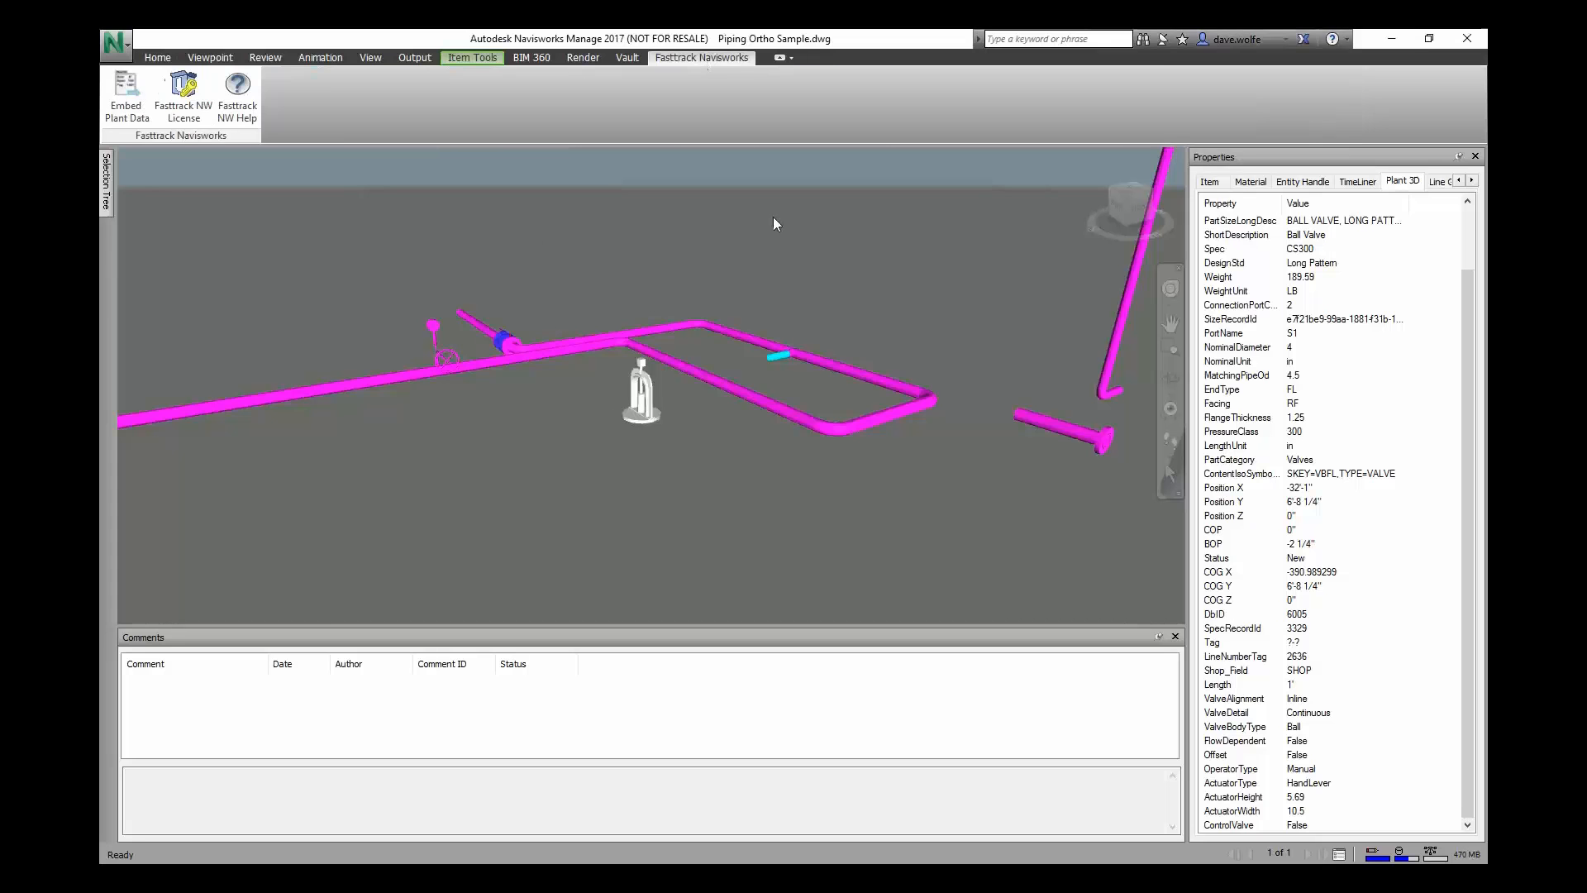
left_click(127, 96)
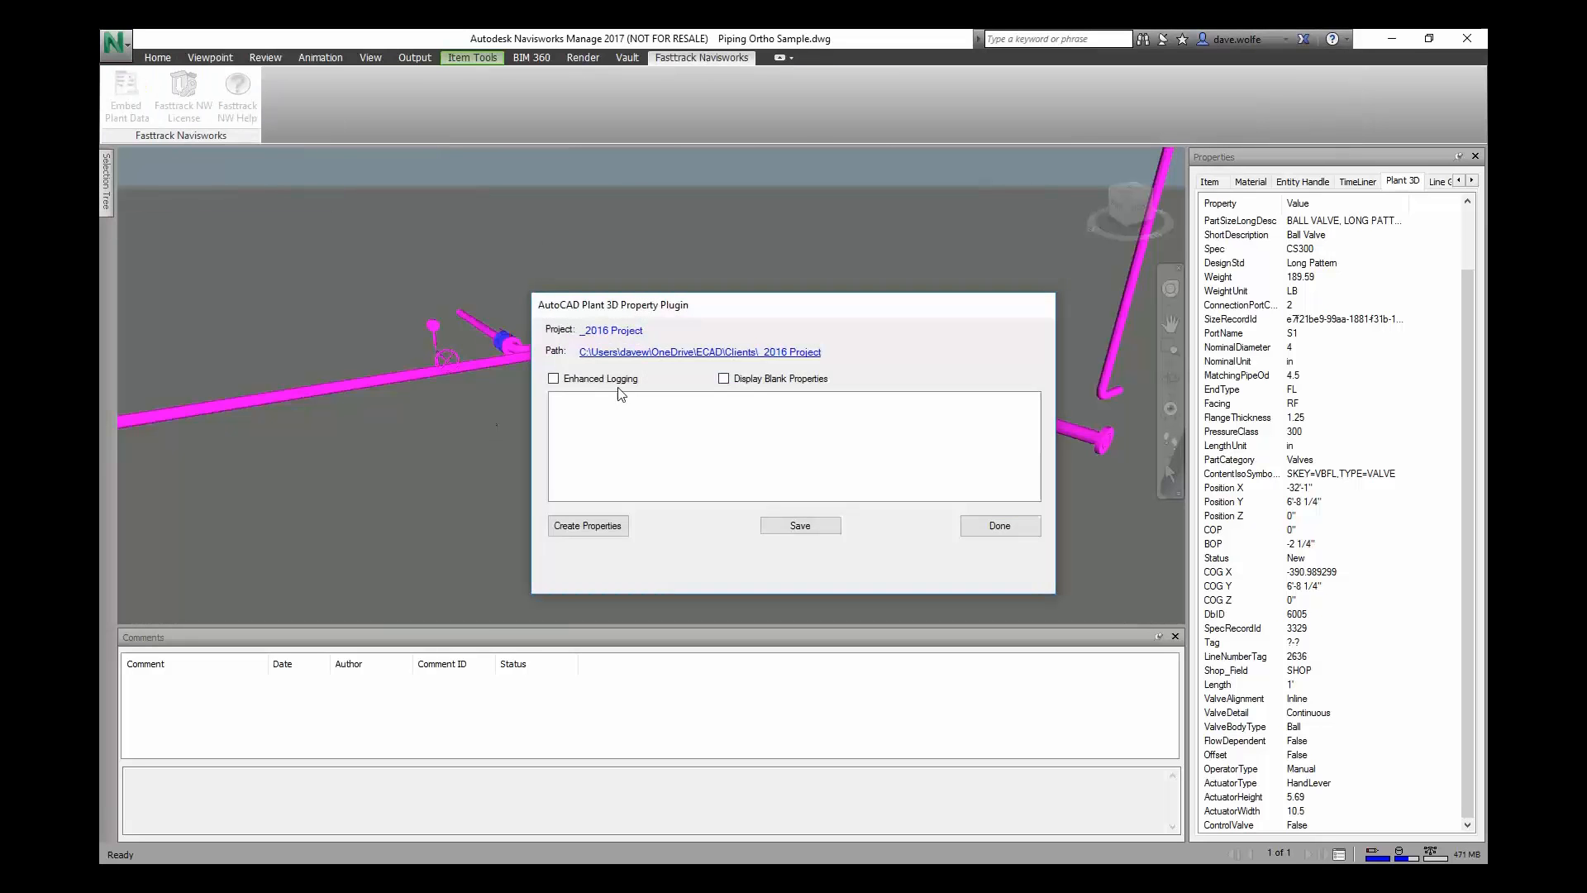
Close the Plant 3D Property Plugin dialog with Done.
left_click(998, 525)
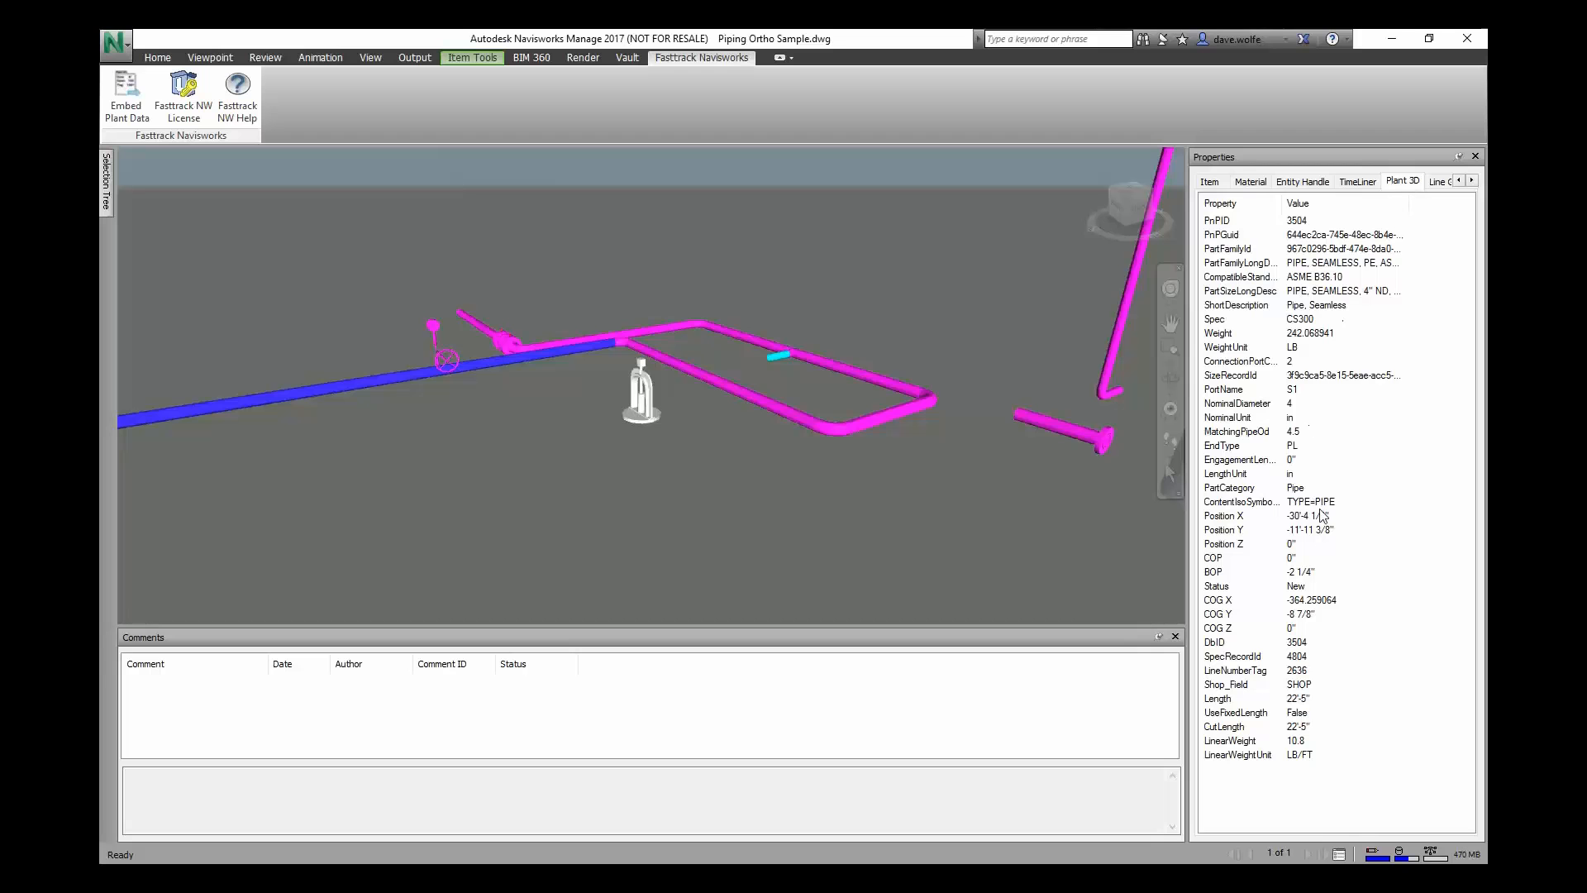
mouse_move(1294, 311)
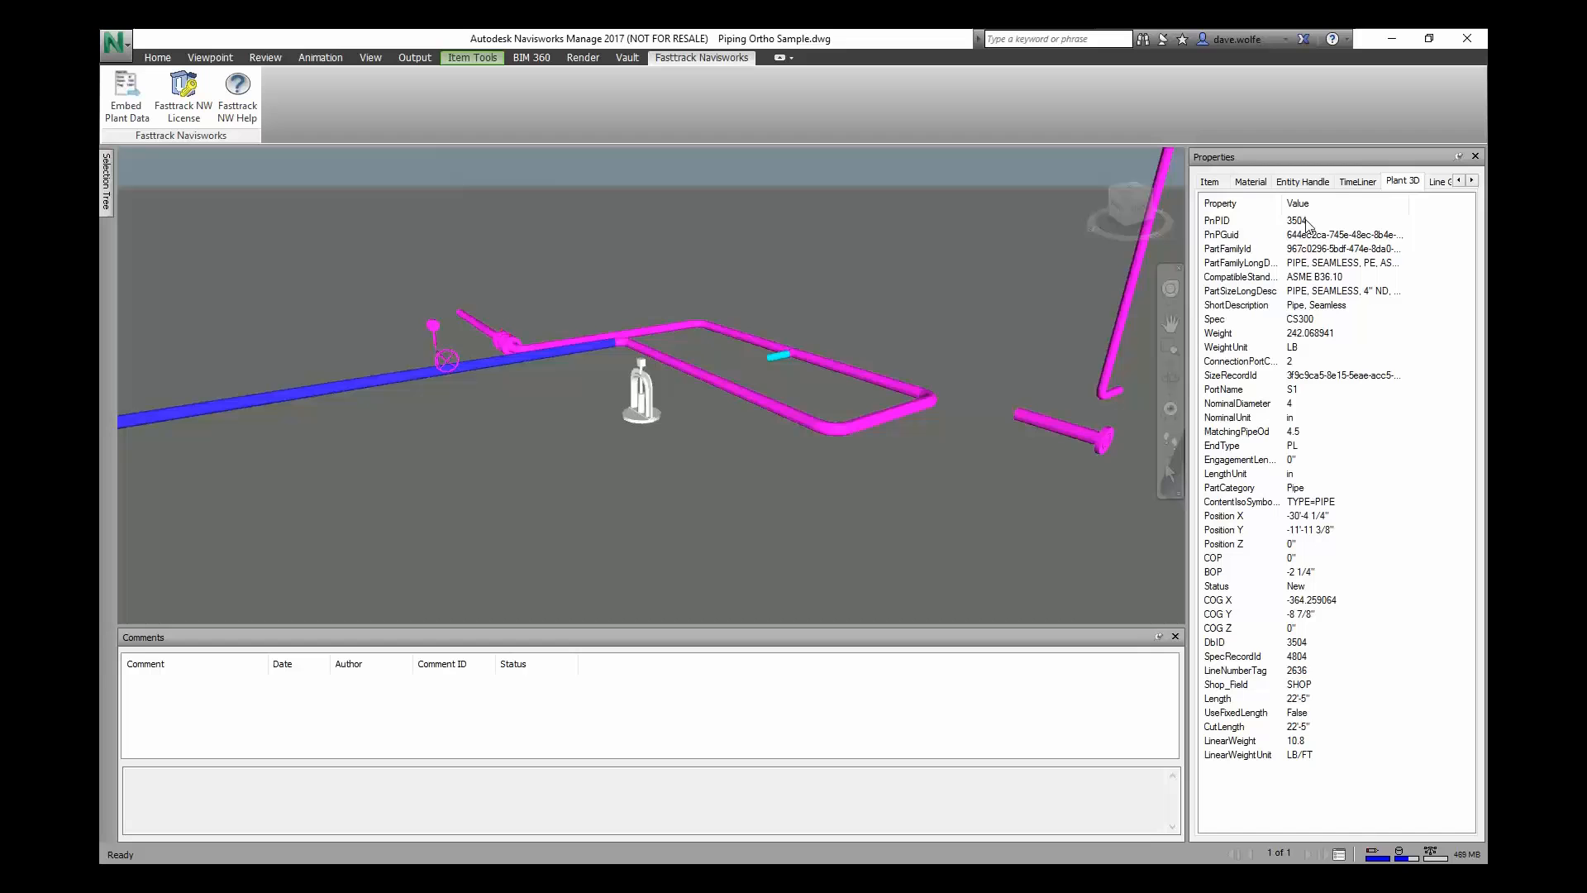
mouse_move(1259, 249)
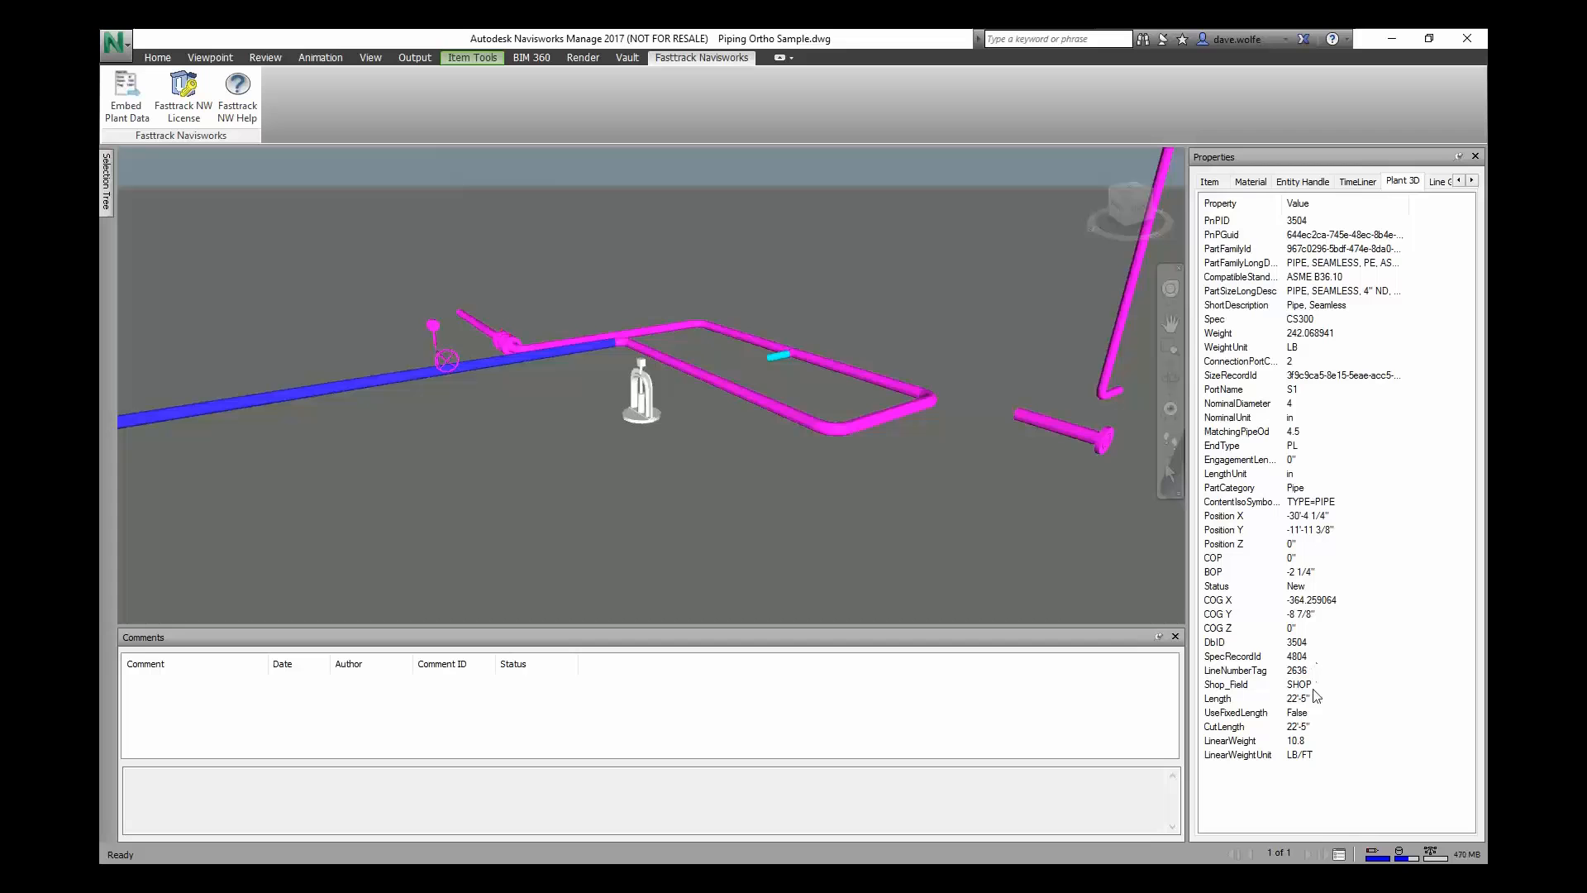
mouse_move(1316, 576)
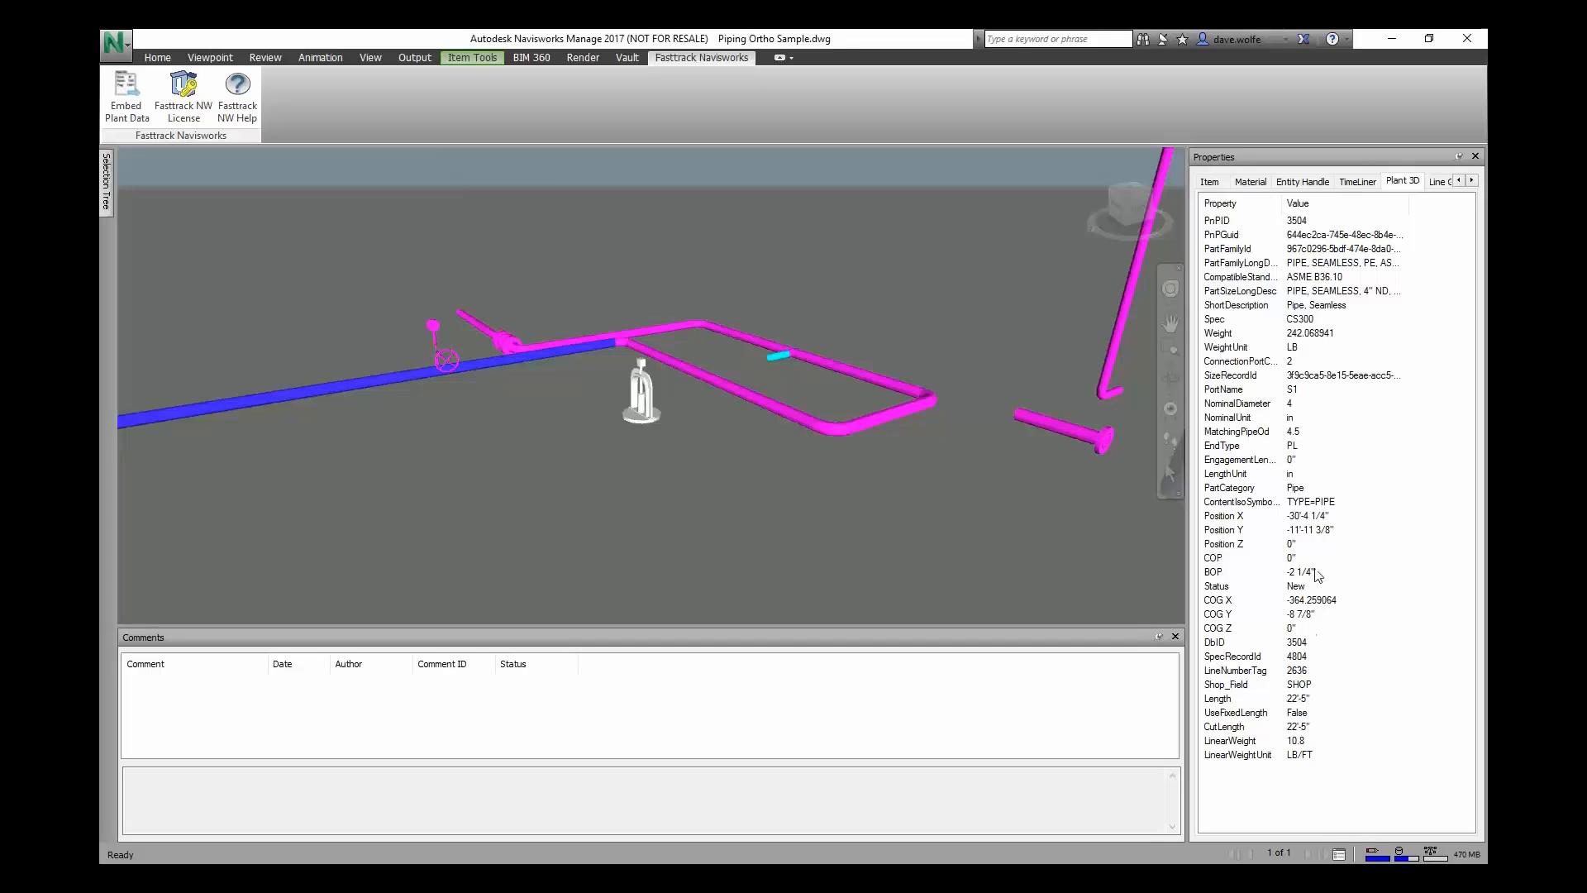
mouse_move(1218, 577)
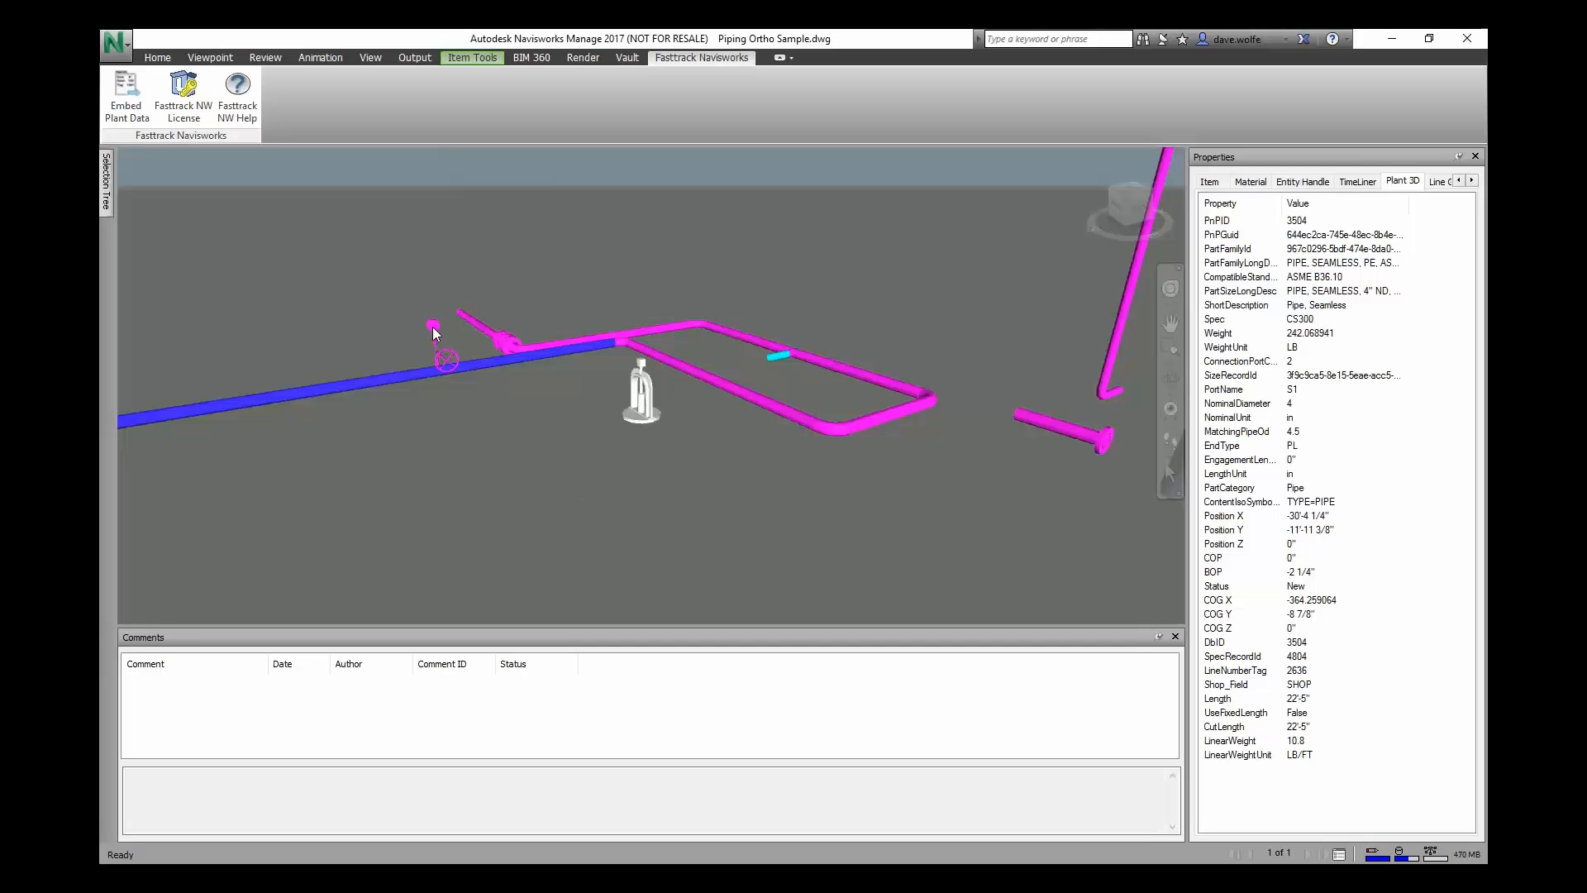
Select the inline instrument to view its Swagelok datasheet link, then open its context menu.
left_click(433, 325)
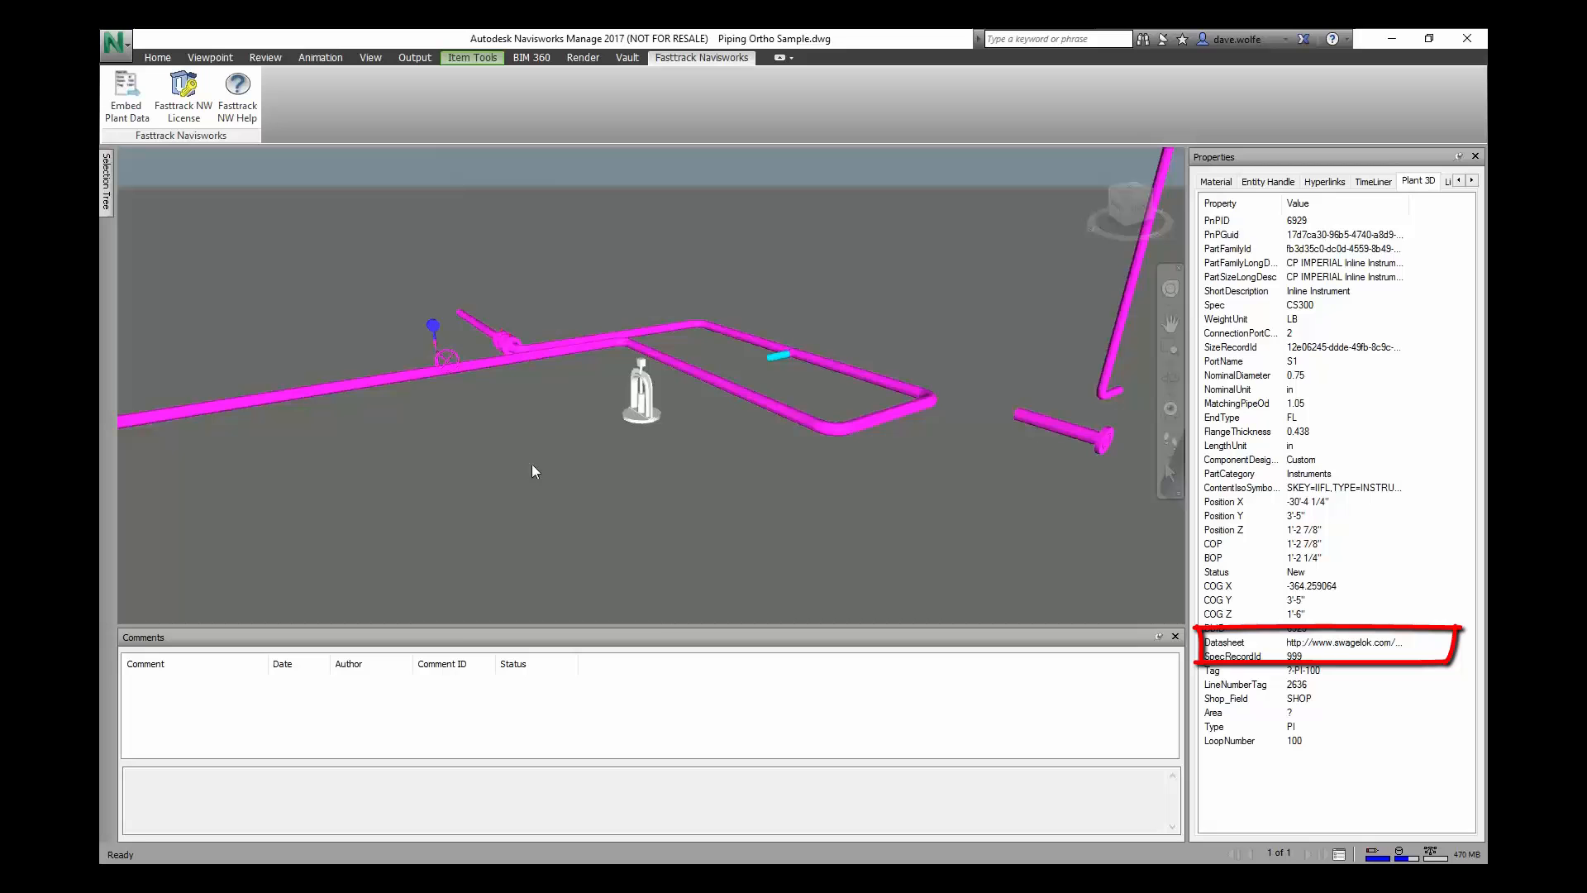
right_click(433, 326)
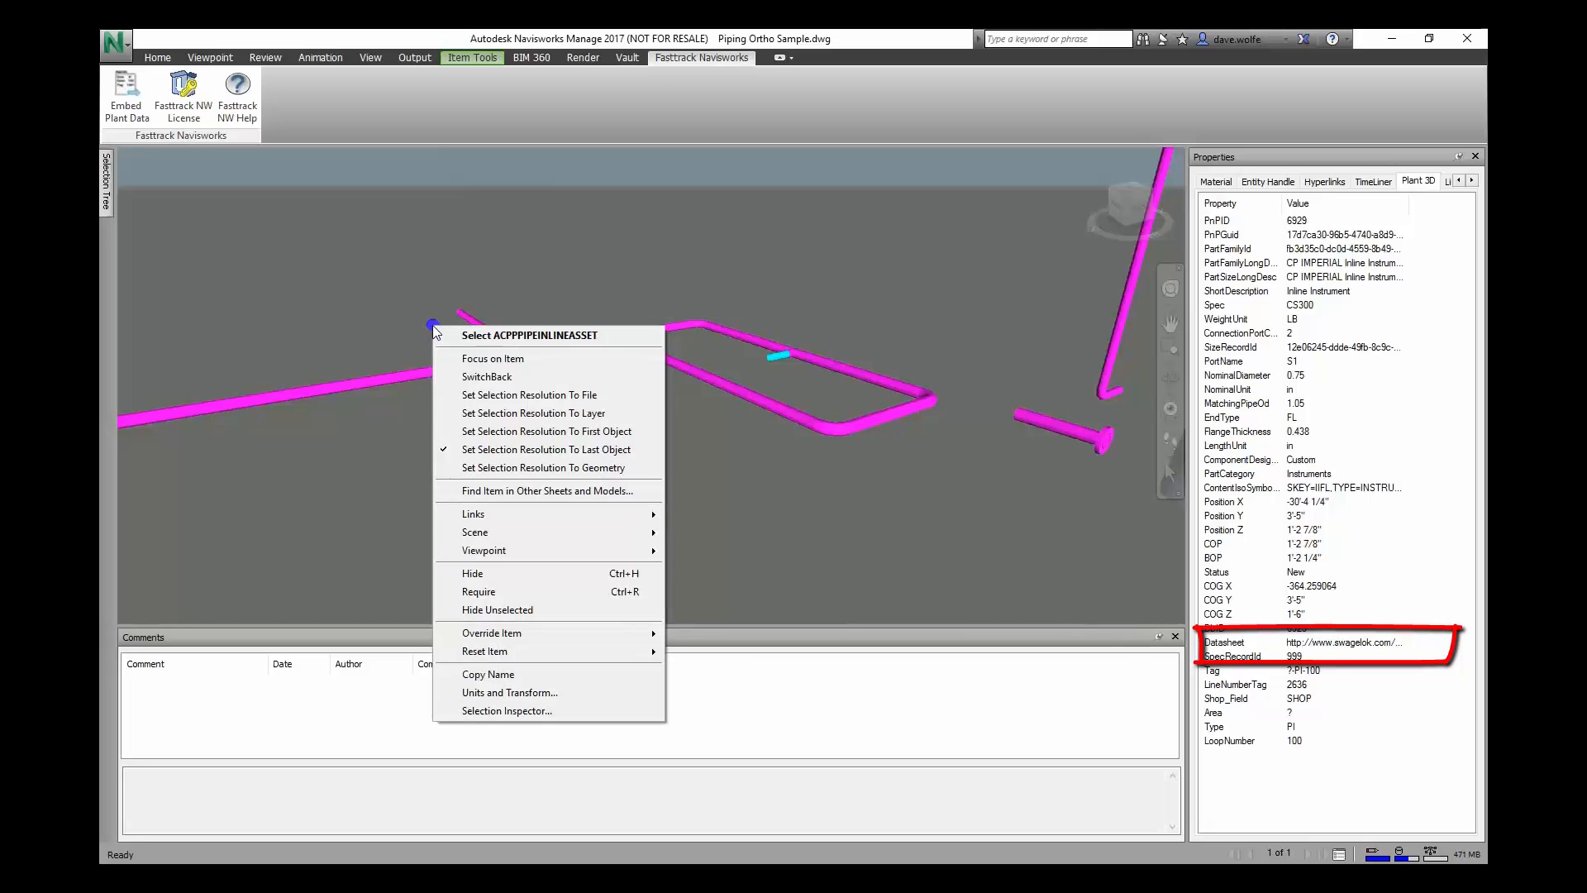
mouse_move(1262, 648)
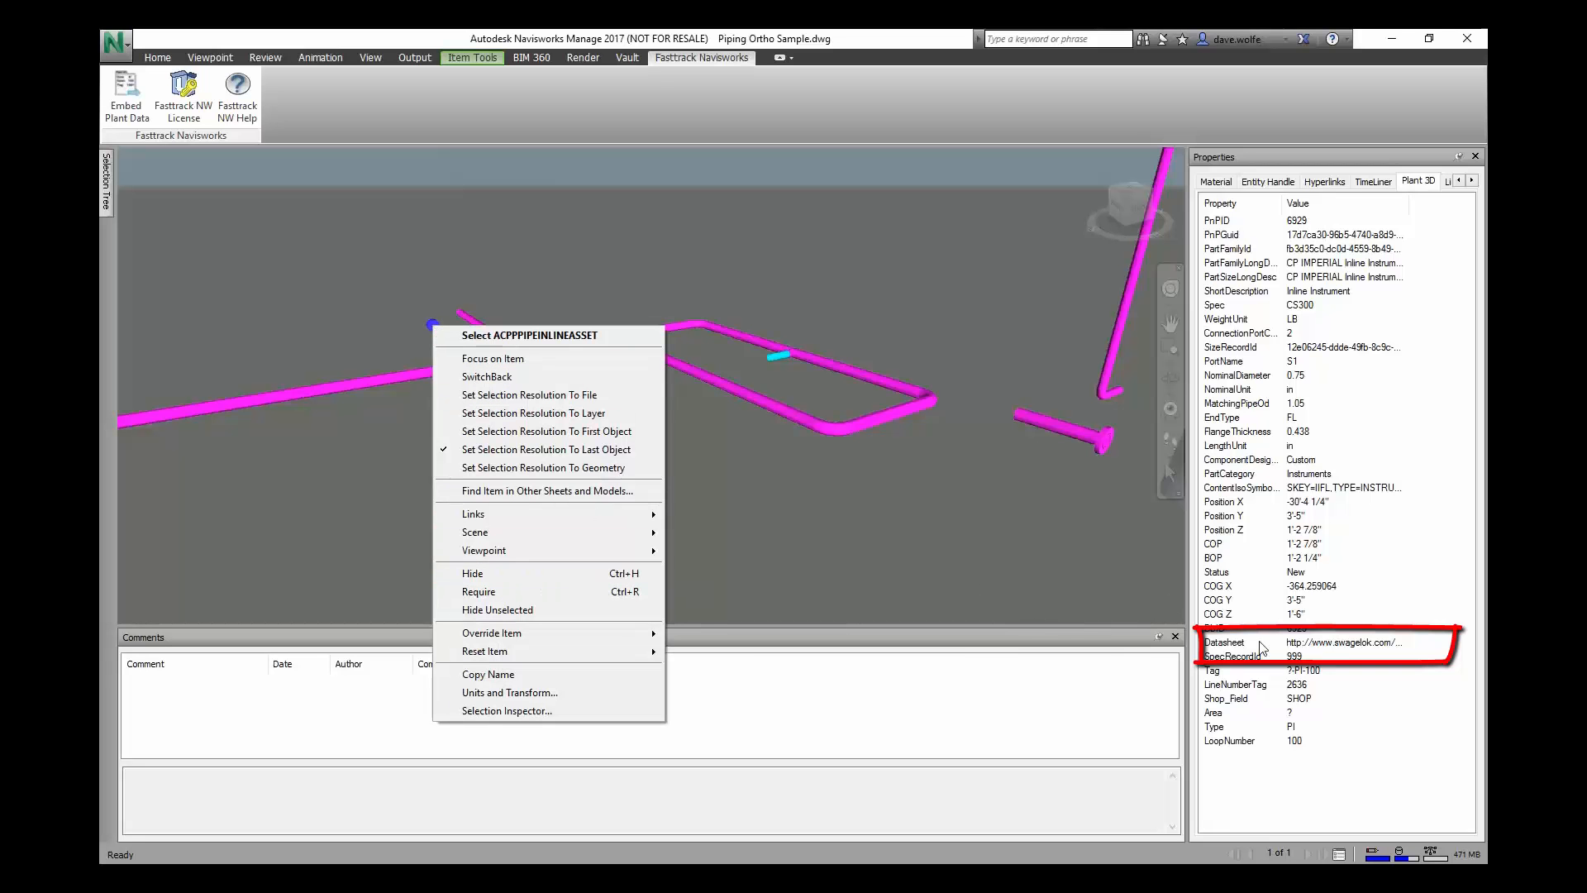